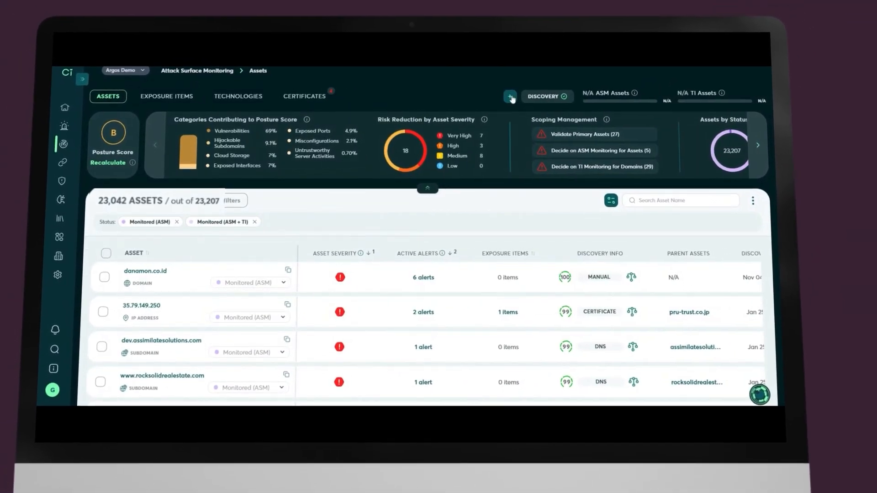
Begin adding a new asset and browse the available asset types in the Type dropdown.
left_click(509, 96)
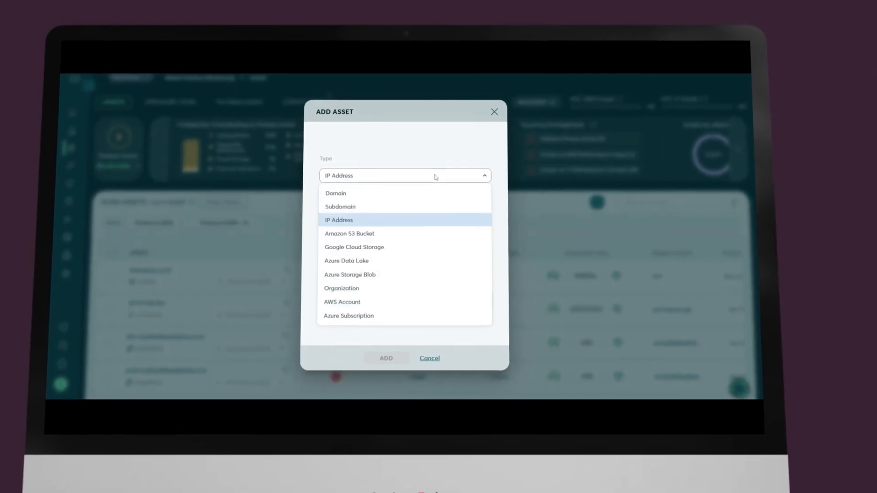
left_click(336, 193)
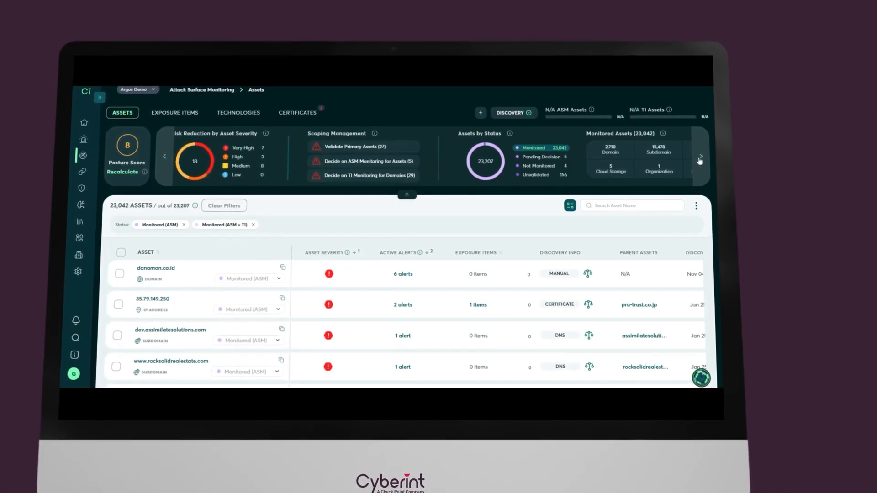
View the asset card for the dev.assimilatesolutions.com subdomain.
left_click(700, 155)
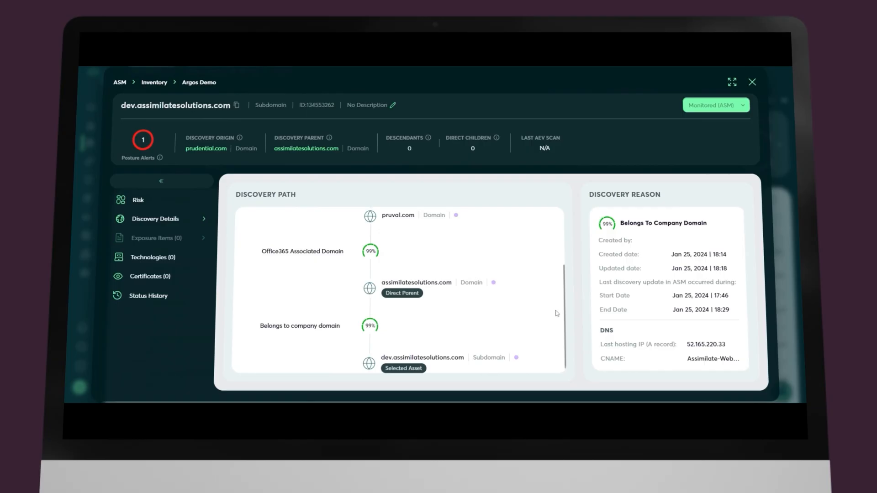
Show the Discovery Details with discovery path from pruval.com and discovery reason.
left_click(752, 82)
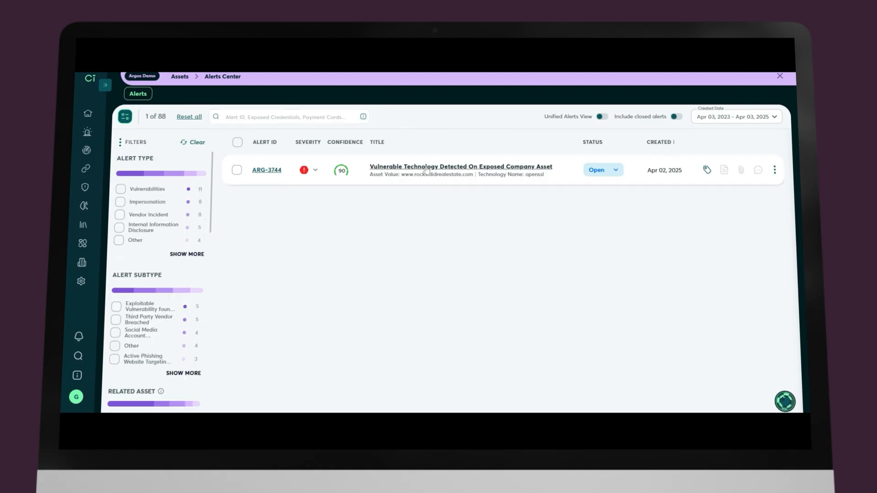
Review alert ARG-3744's details and the intelligence popup for CVE-2022-2068.
left_click(459, 167)
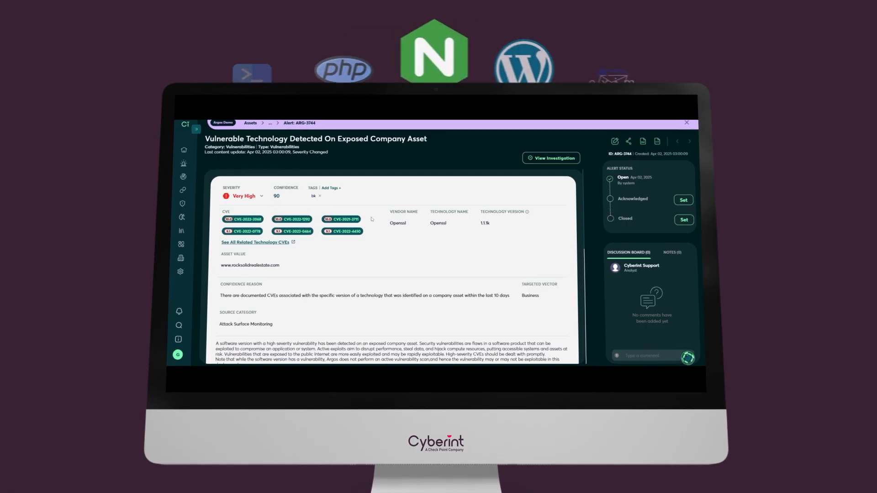
scroll("down", 3)
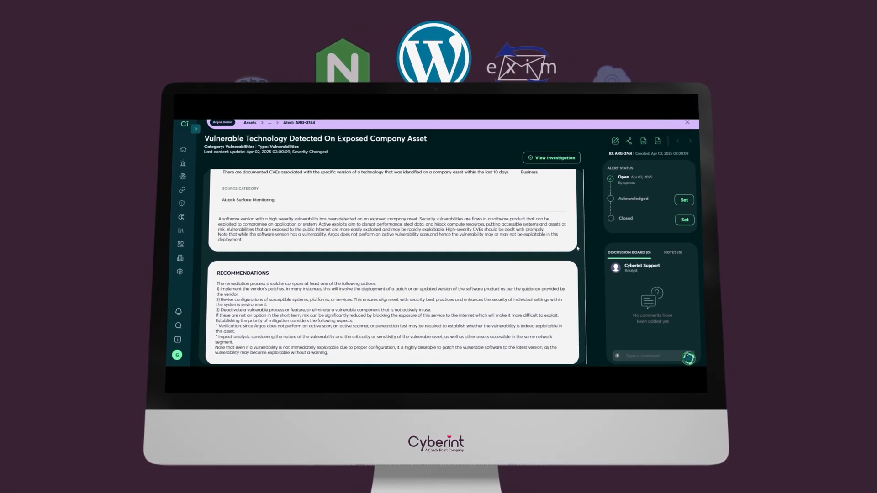
scroll("down", 3)
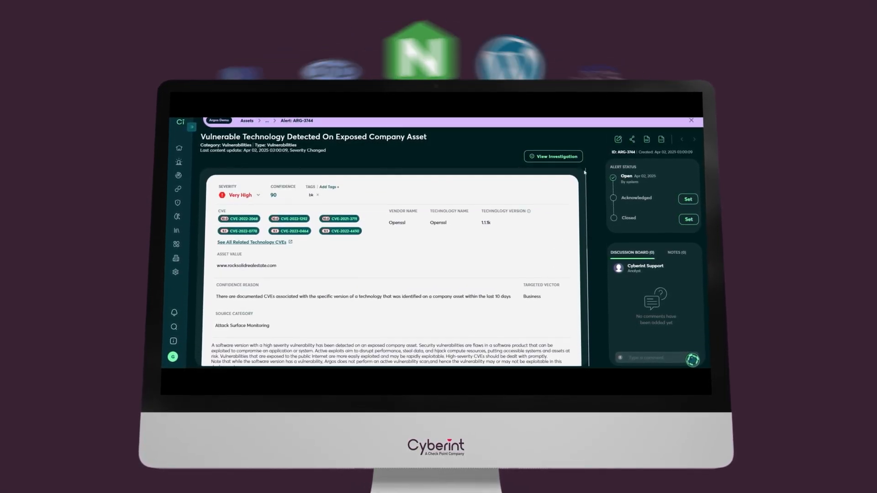
left_click(239, 219)
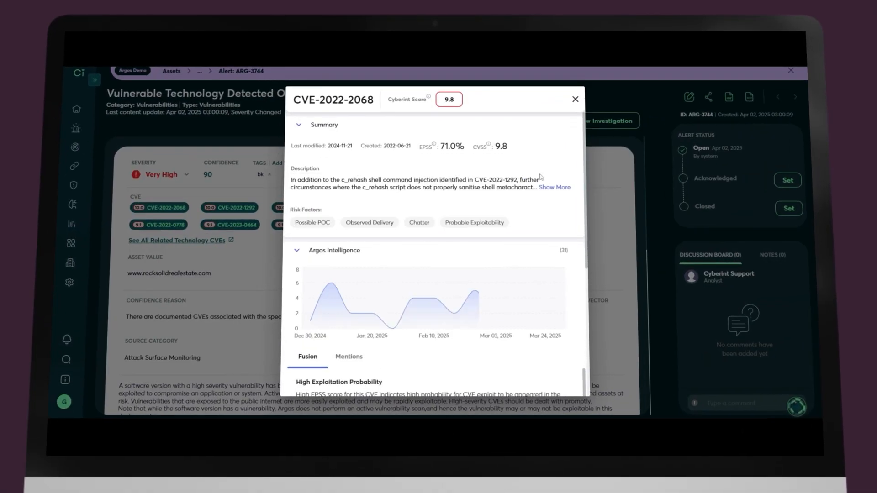
scroll("down", 3)
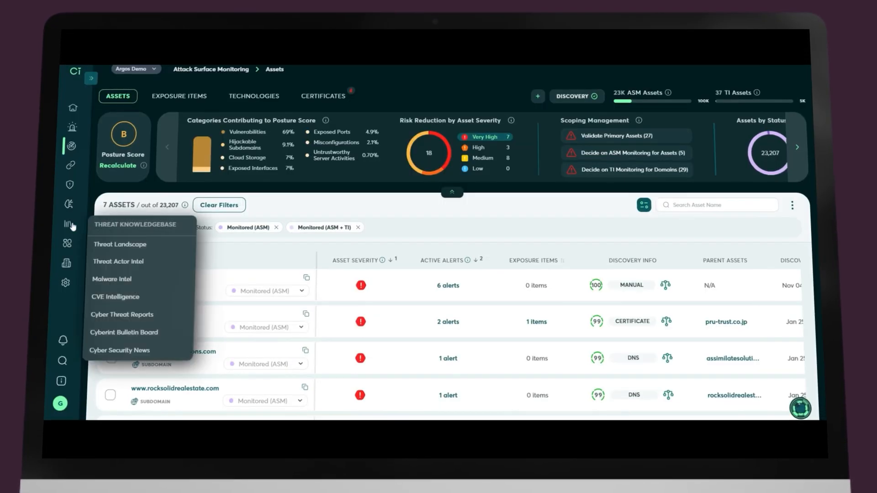
Look up CVE-2025-24813 in CVE Intelligence and review its Apache Tomcat 9.8-score record.
left_click(115, 296)
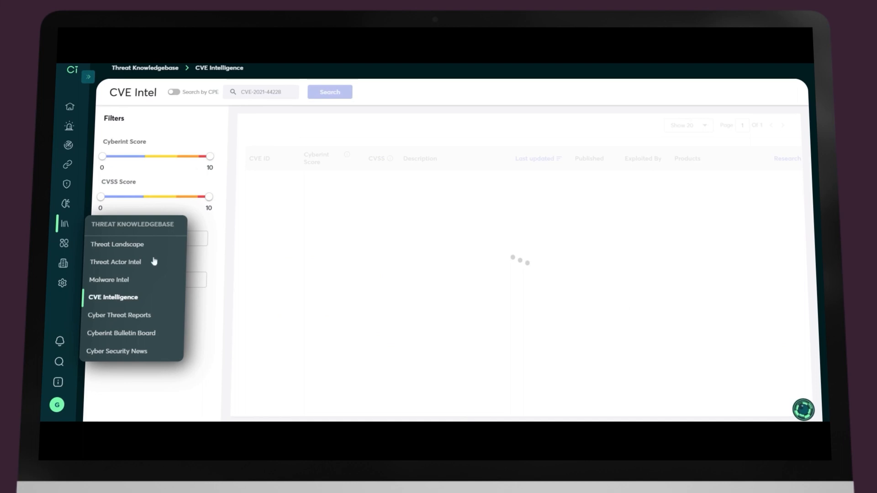
type("d")
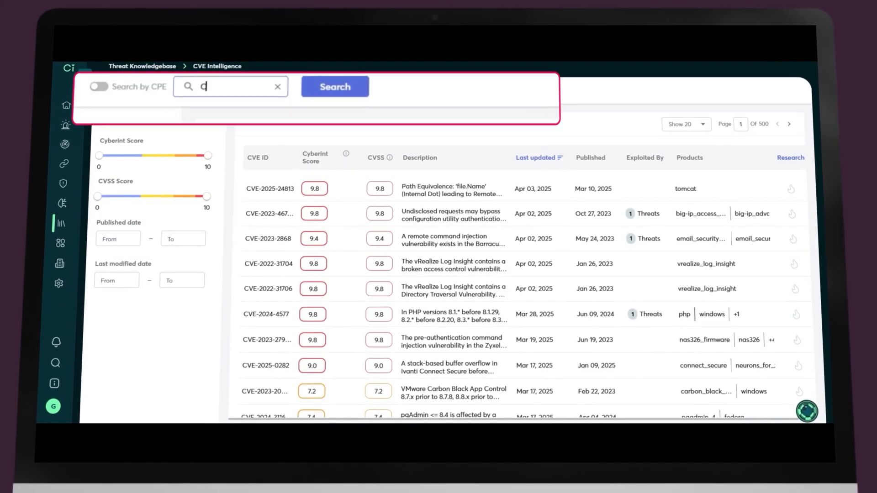
type("CVE-2025-24813")
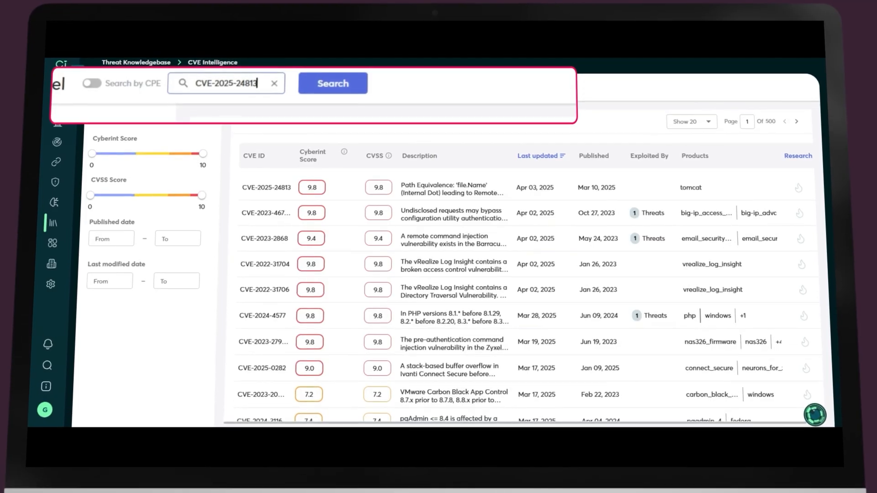
left_click(267, 188)
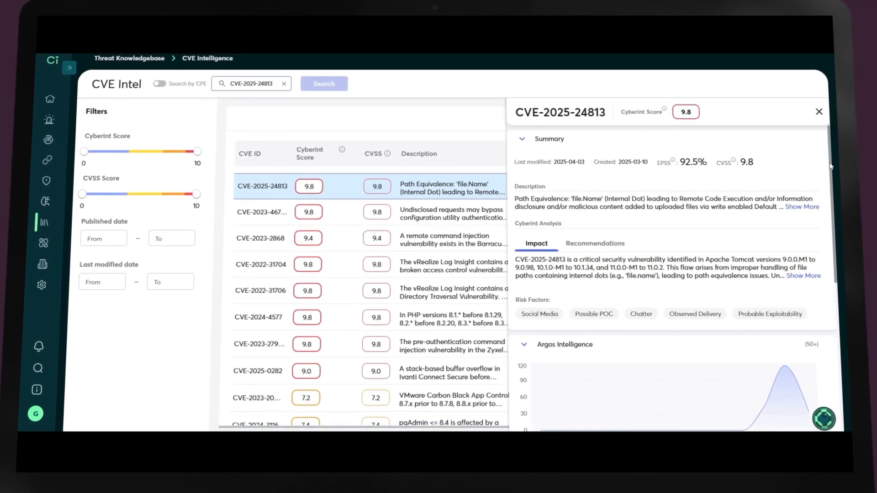
scroll("down", 3)
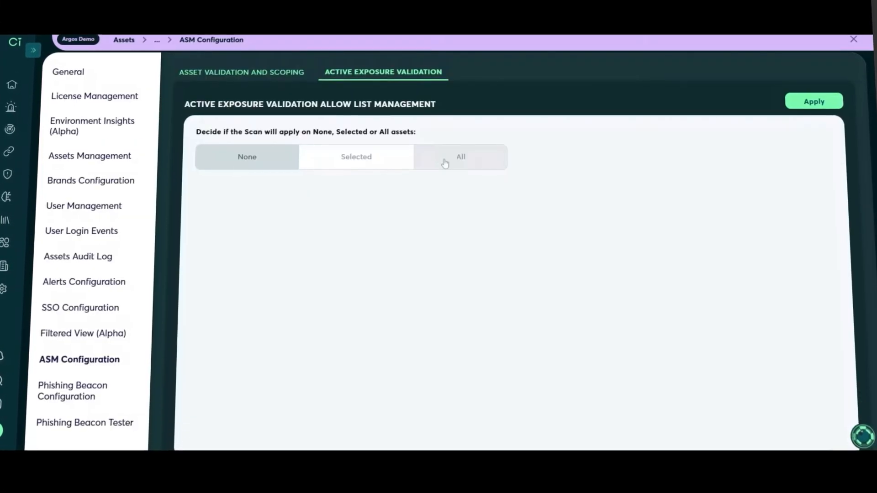
Apply Active Exposure Validation to all assets and review ARG-5198's exploit evidence for danamon.co.id.
left_click(460, 156)
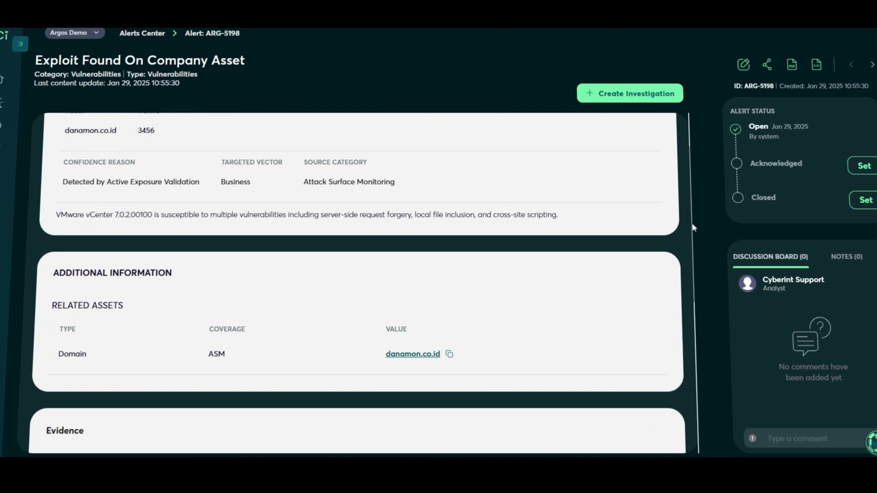
scroll("down", 3)
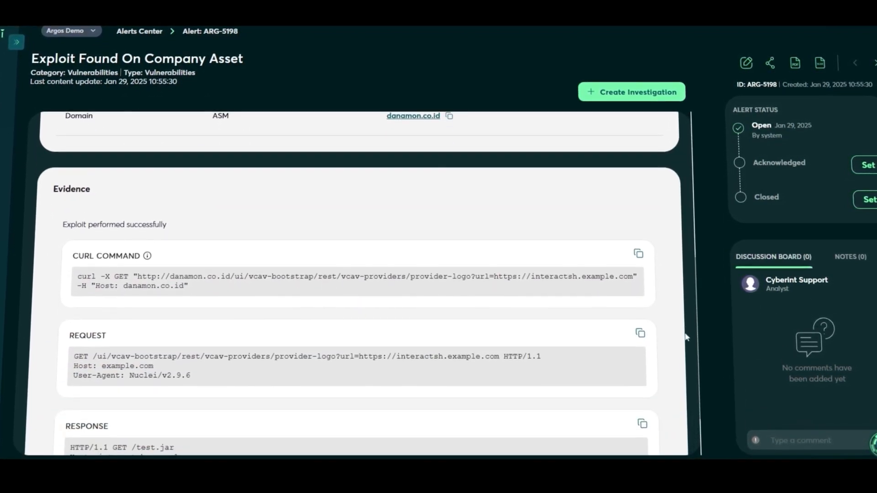
scroll("down", 3)
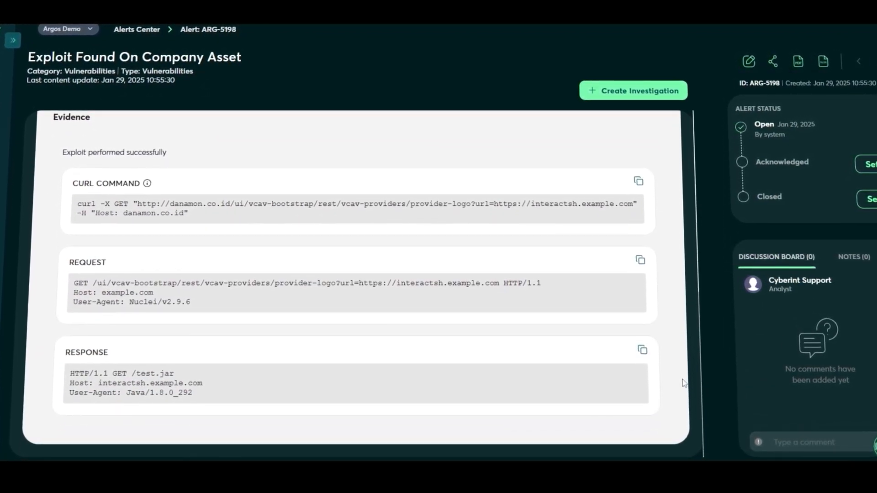